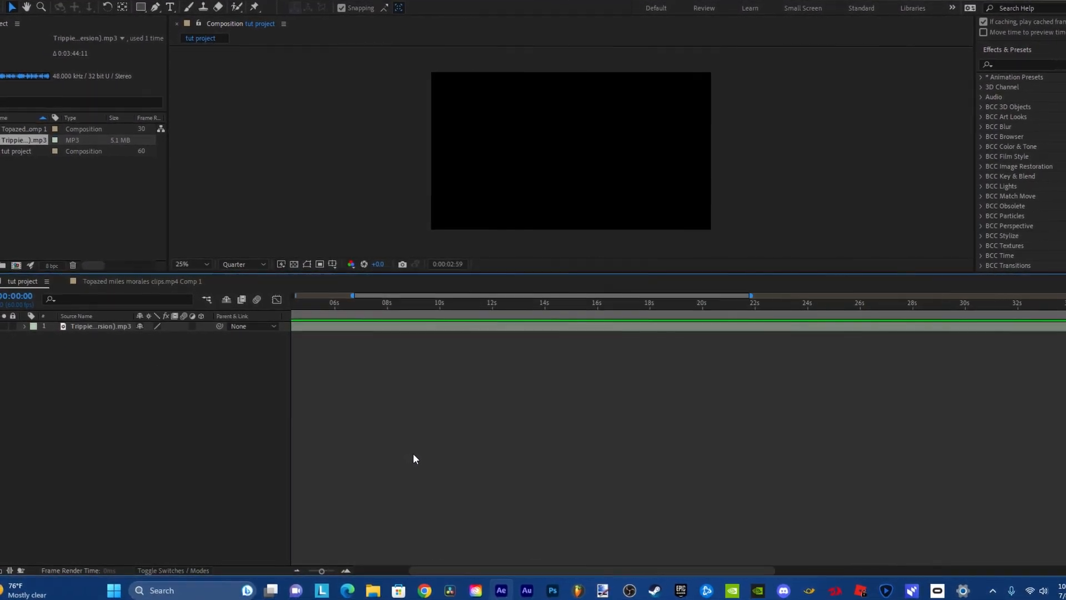
# Step: Select the song's audio layer to split it at 0:00:15:09
pyautogui.click(669, 302)
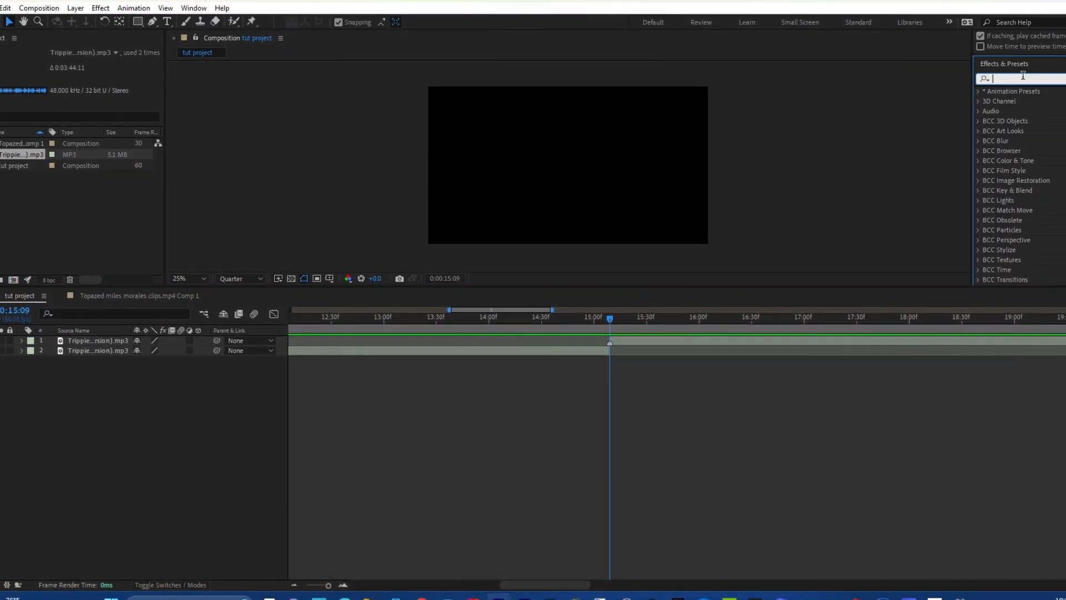
# Step: Search Effects & Presets for "high" to find High-Low Pass
pyautogui.write('high')
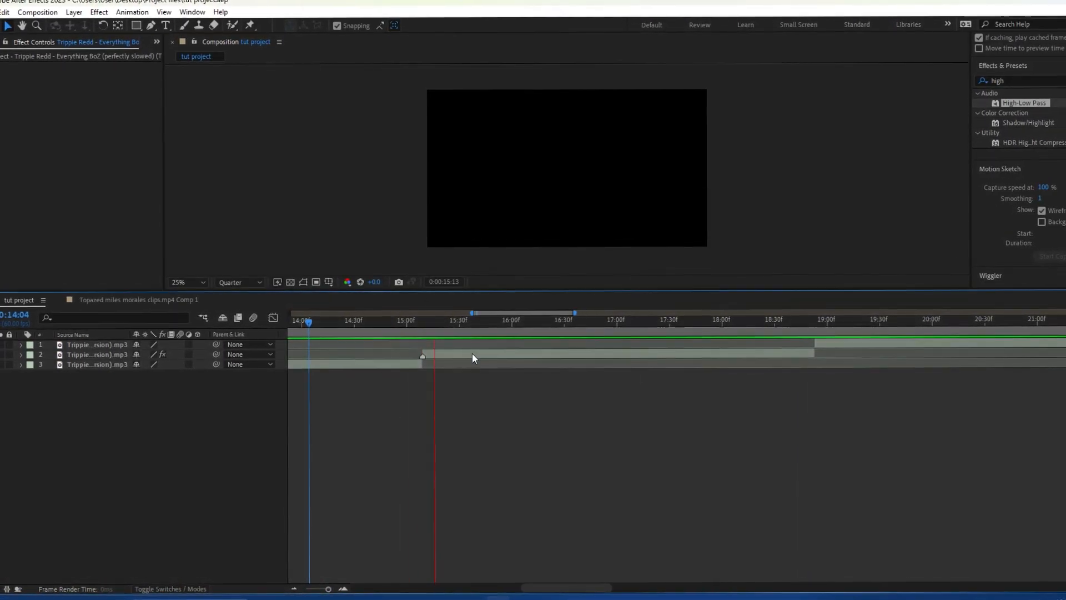
# Step: Apply High-Low Pass to layer 2, the middle section around 15–19 seconds
pyautogui.click(649, 311)
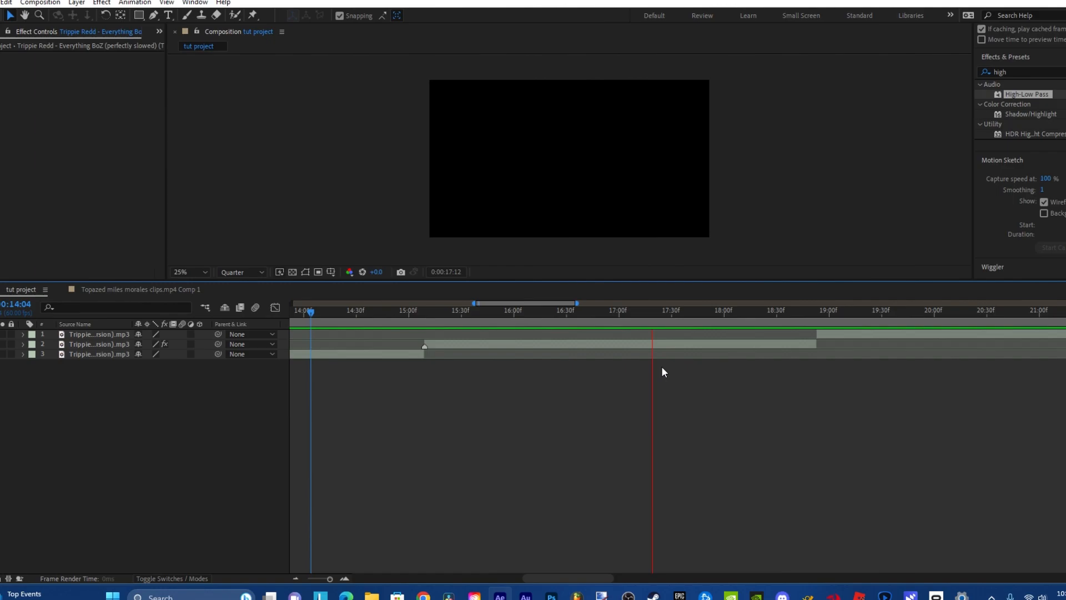